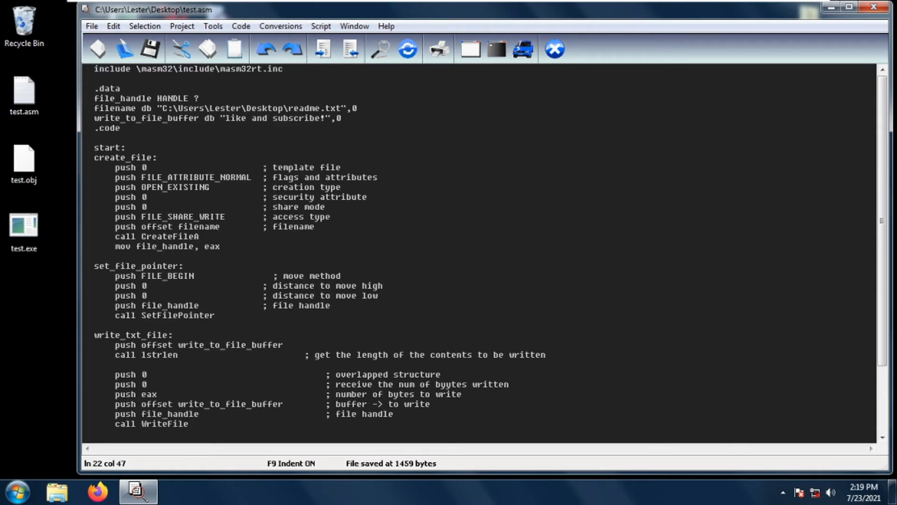
- Add a close_file_handle block below call WriteFile that pushes file_handle and calls CloseHandle
{"action": "left_click", "coordinate": [342, 274]}
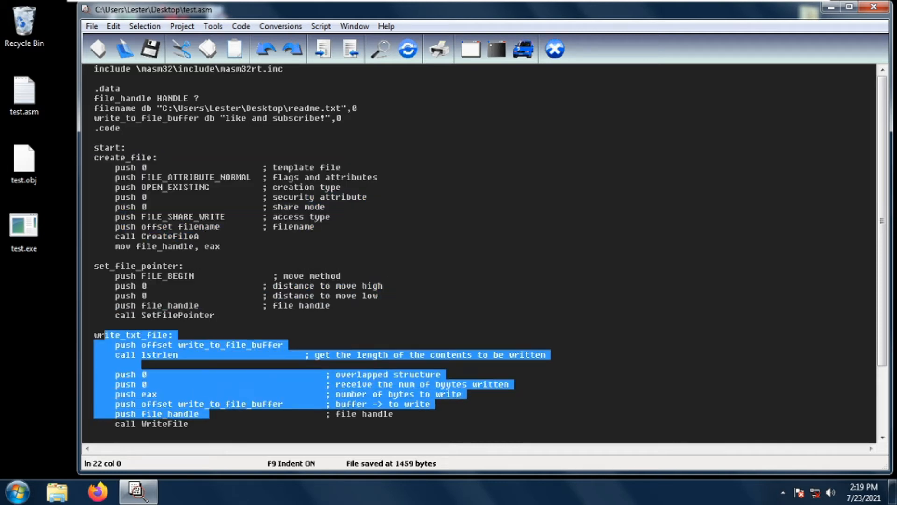
{"action": "left_click", "coordinate": [189, 423]}
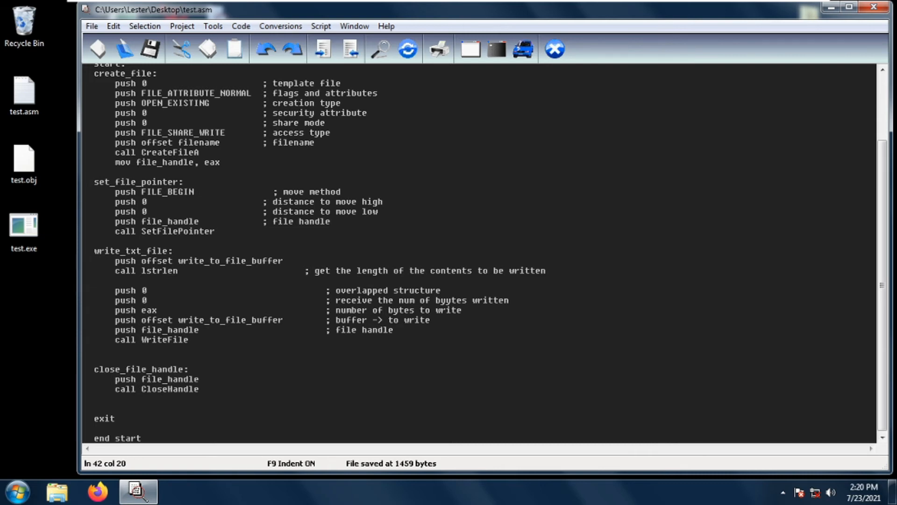
{"action": "left_click", "coordinate": [199, 388]}
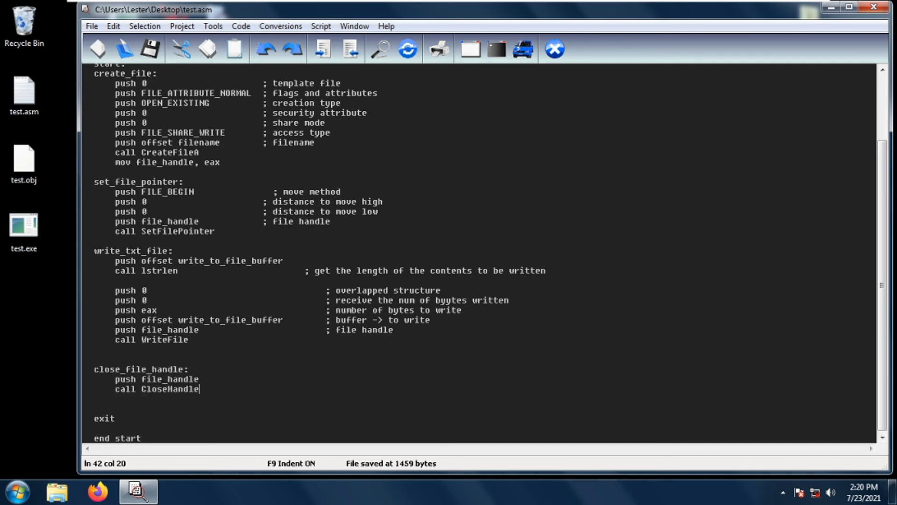
{"action": "mouse_move", "coordinate": [242, 314]}
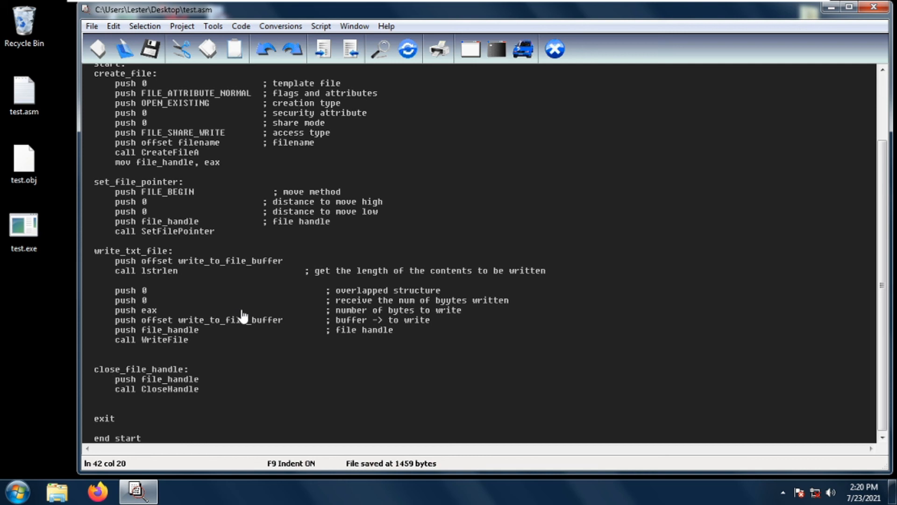